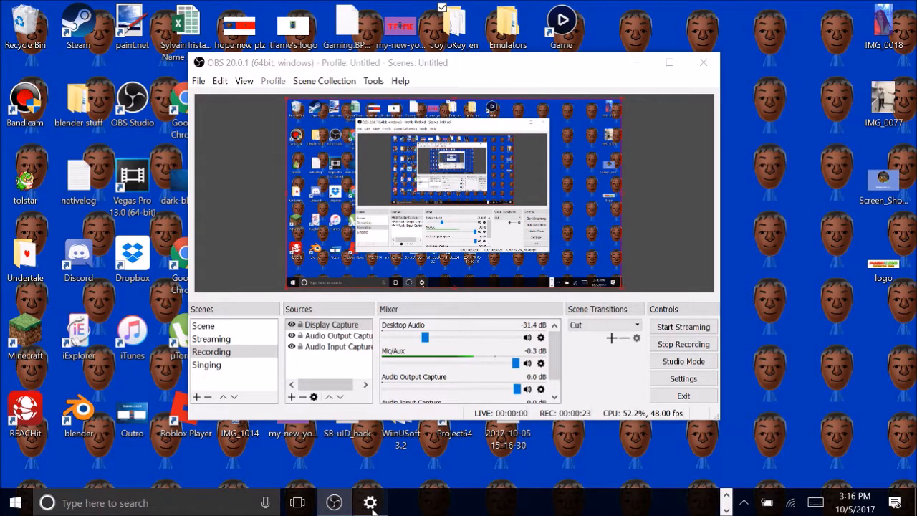
Open Windows Settings from the taskbar to reach the Bluetooth & other devices page
{"action": "left_click", "coordinate": [370, 502]}
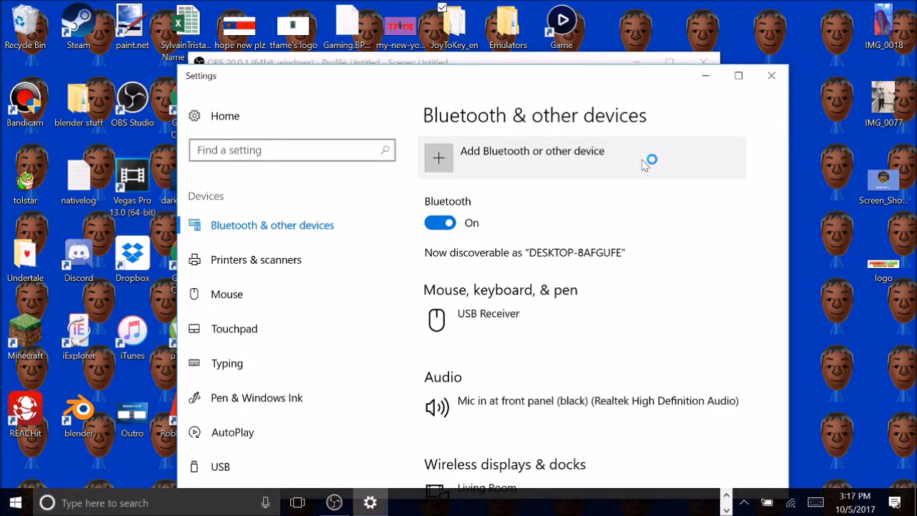
Add Joy-Con (R) as a Bluetooth device and close the pairing window once connected
{"action": "left_click", "coordinate": [532, 151]}
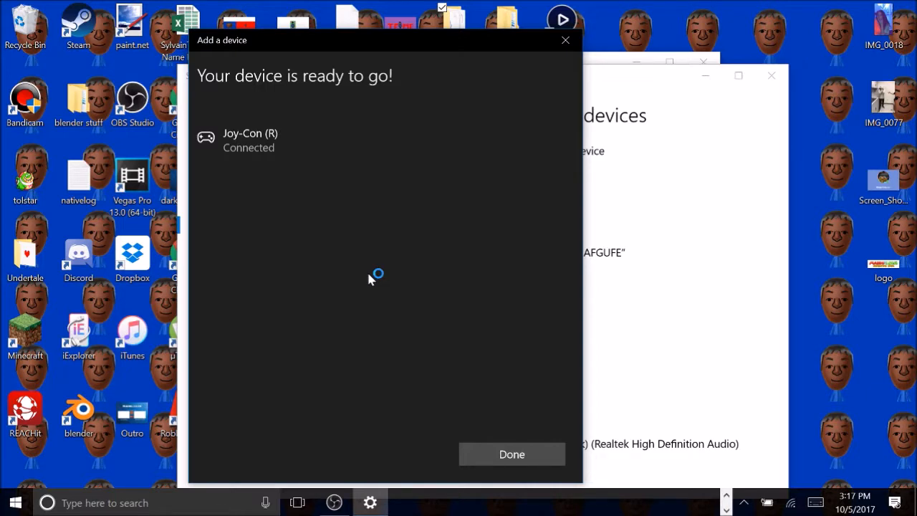
{"action": "left_click", "coordinate": [512, 453]}
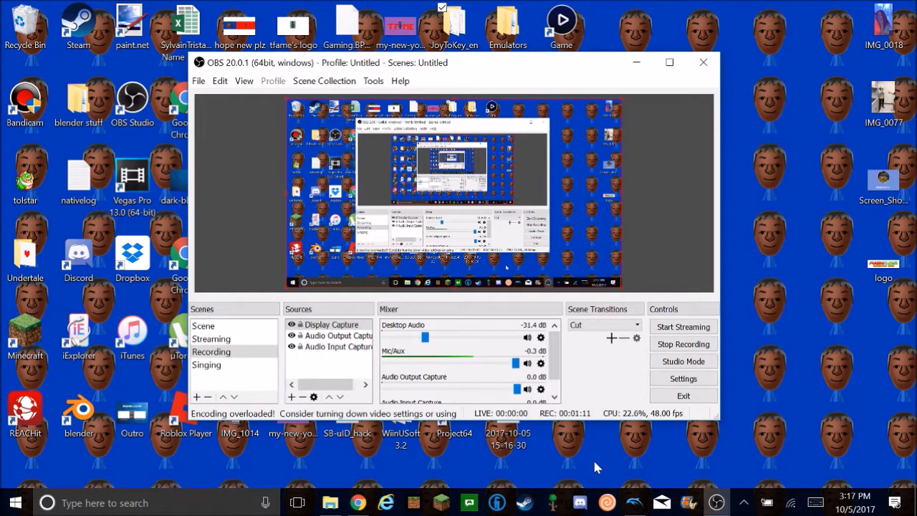